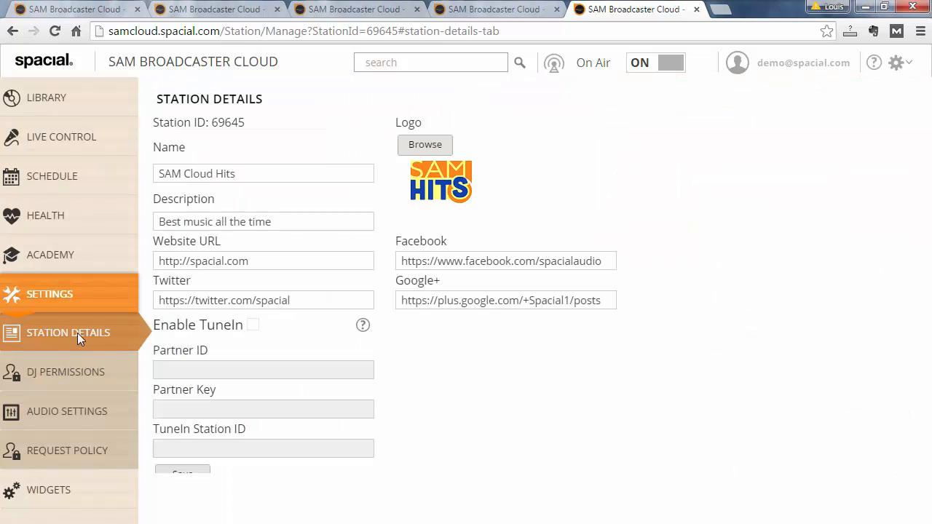
# Go to Audio Settings in the Settings sidebar to view silence, cross and fade options.
pyautogui.click(67, 411)
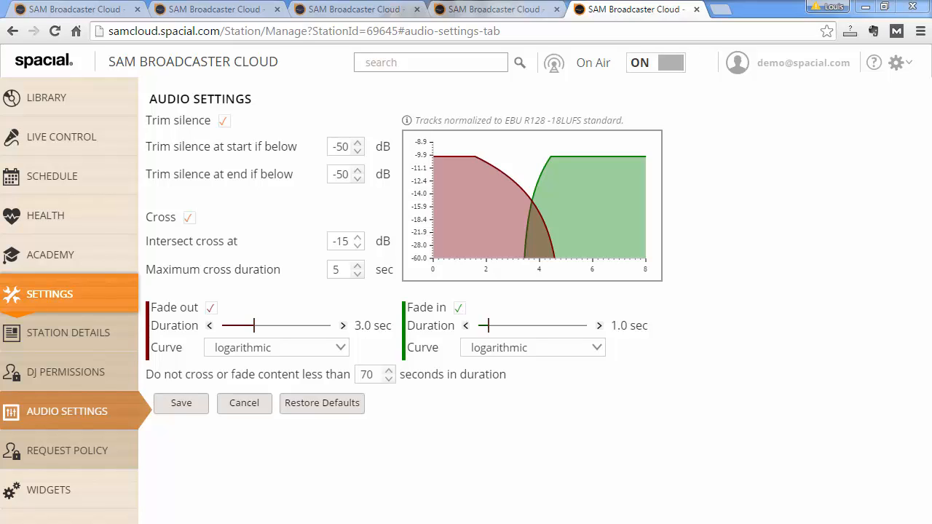
pyautogui.moveTo(276, 249)
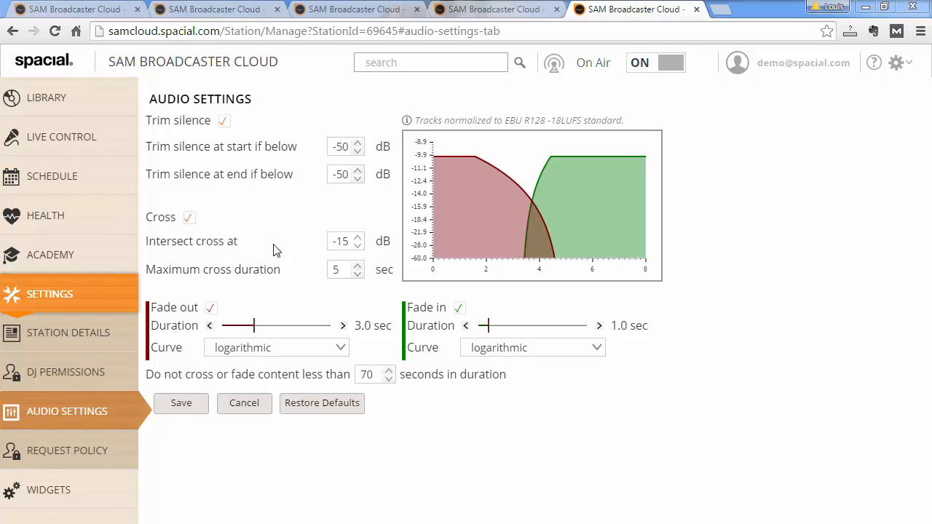
pyautogui.moveTo(414, 205)
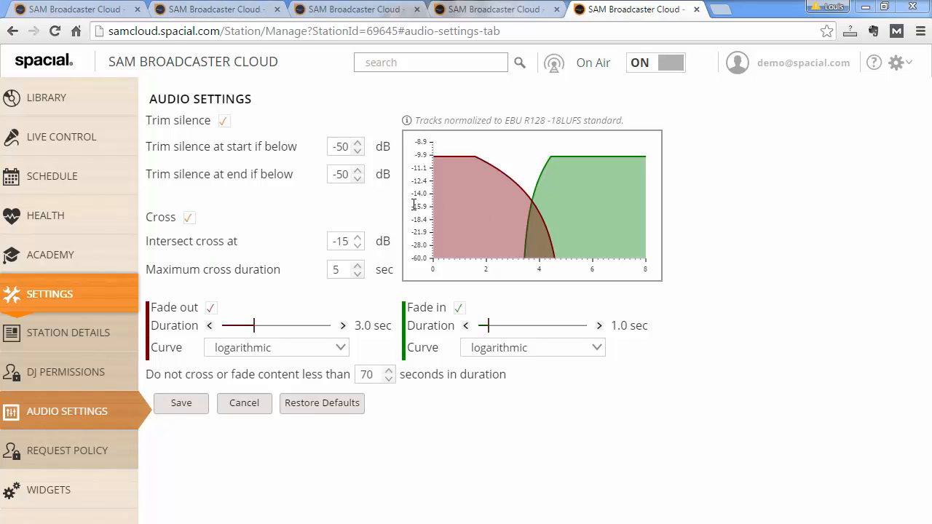
pyautogui.moveTo(438, 194)
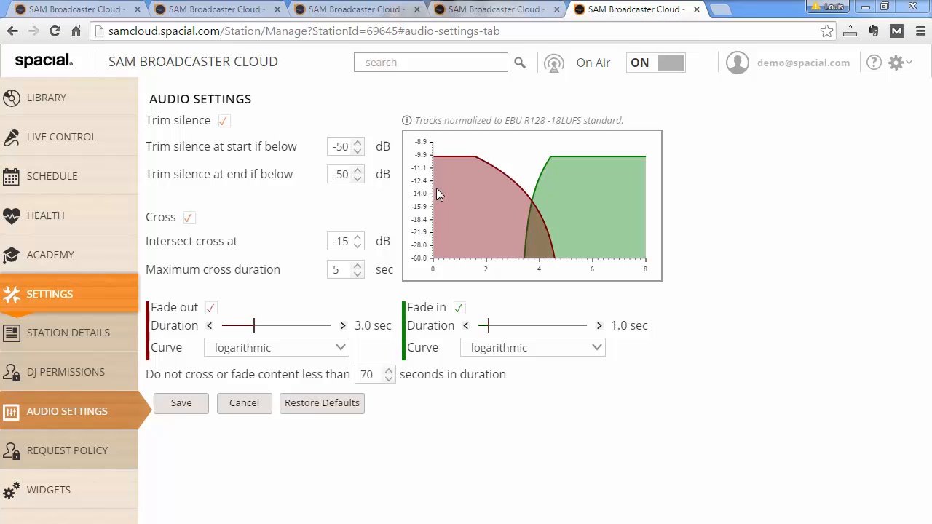
pyautogui.moveTo(532, 206)
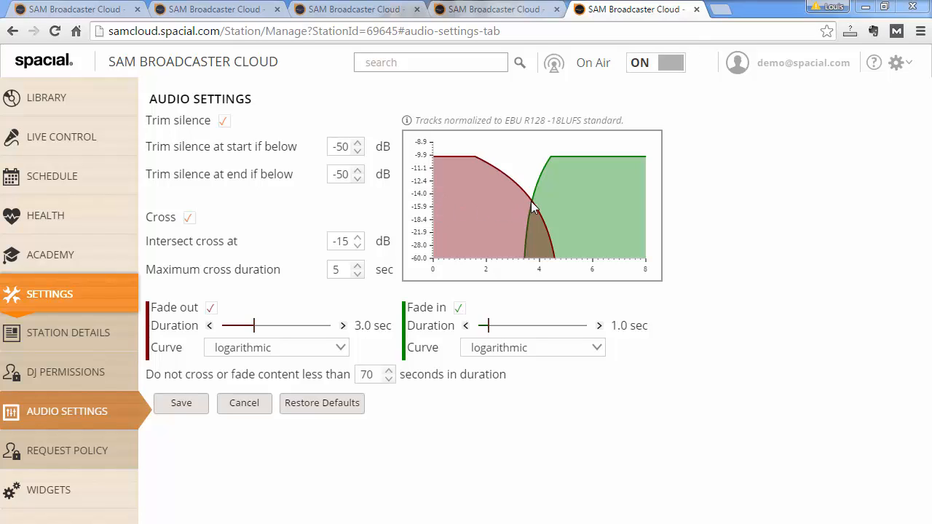
pyautogui.moveTo(534, 209)
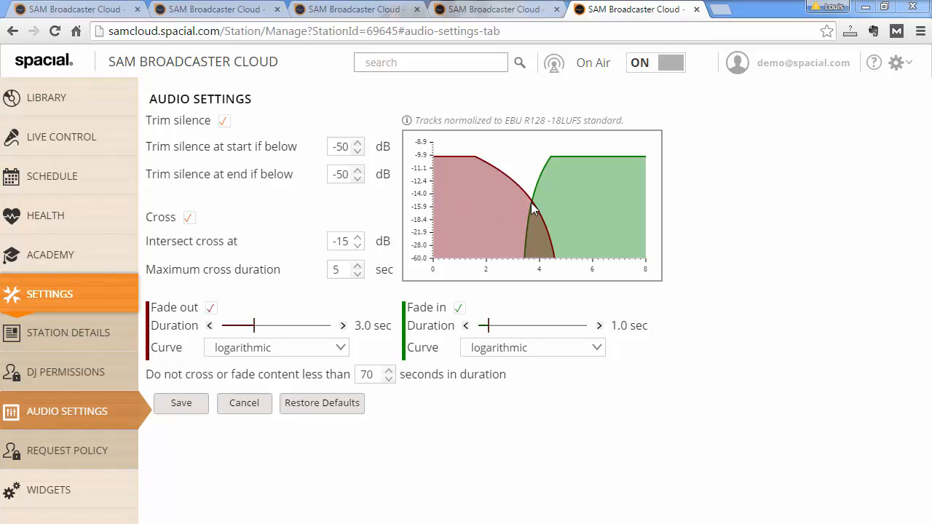
# Adjust the Intersect cross at spinner down to -30 dB, then up to -16 dB.
pyautogui.click(357, 238)
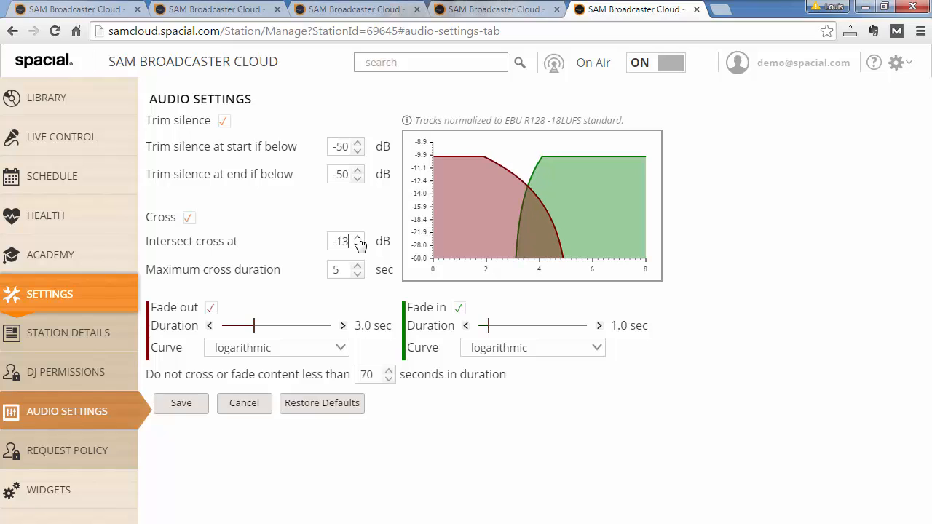
pyautogui.click(358, 246)
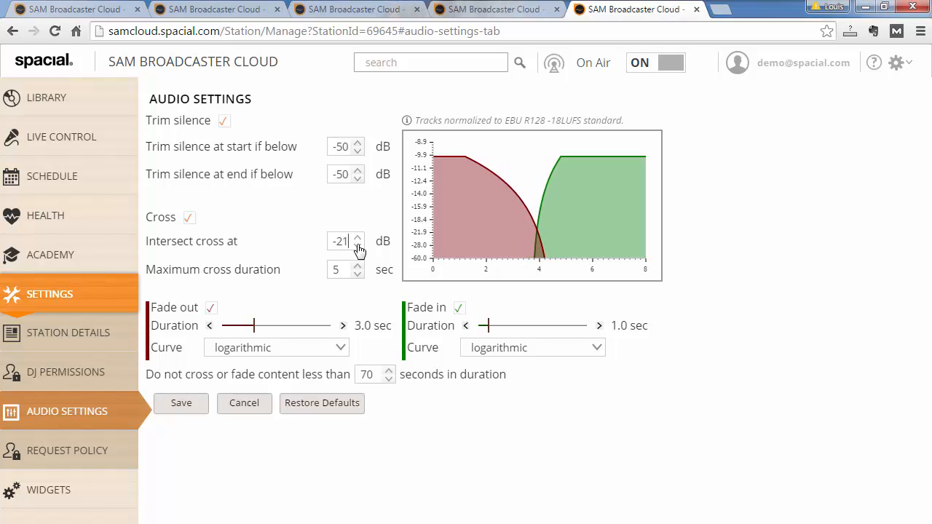
pyautogui.click(358, 246)
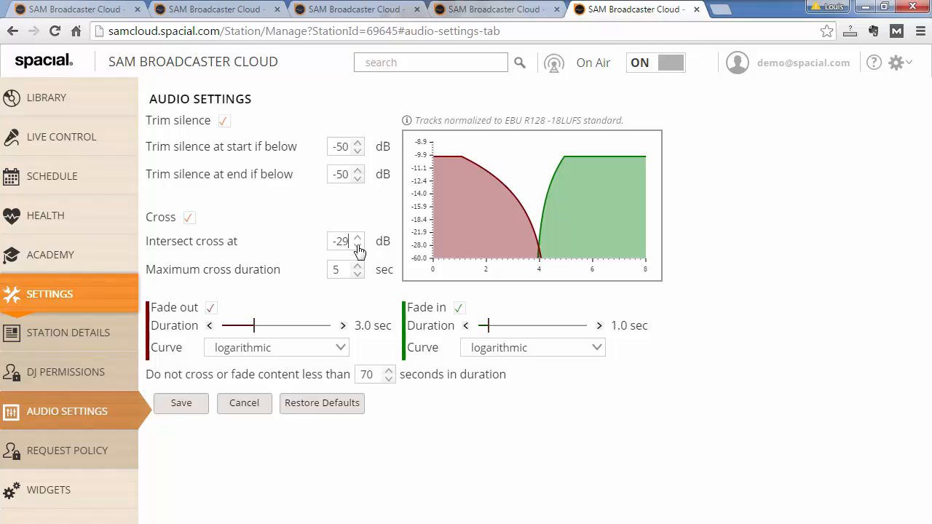
pyautogui.click(357, 245)
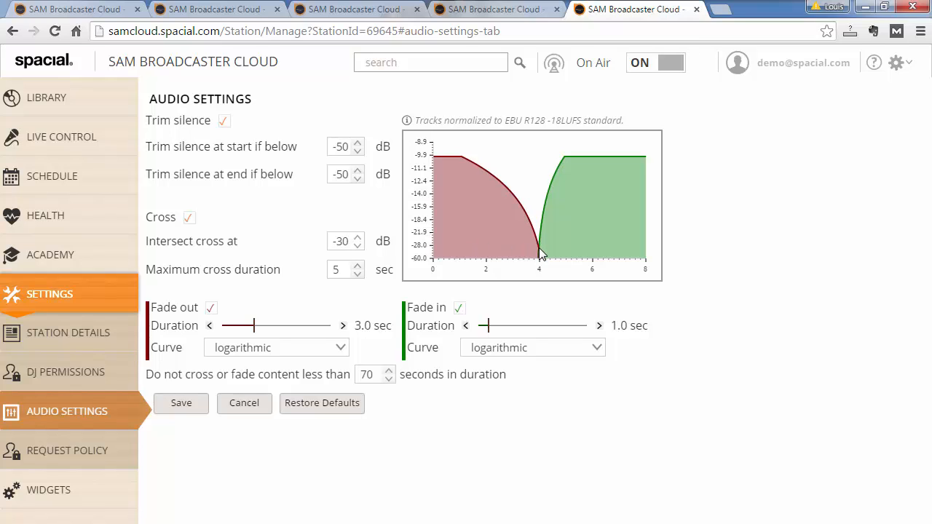
pyautogui.moveTo(554, 246)
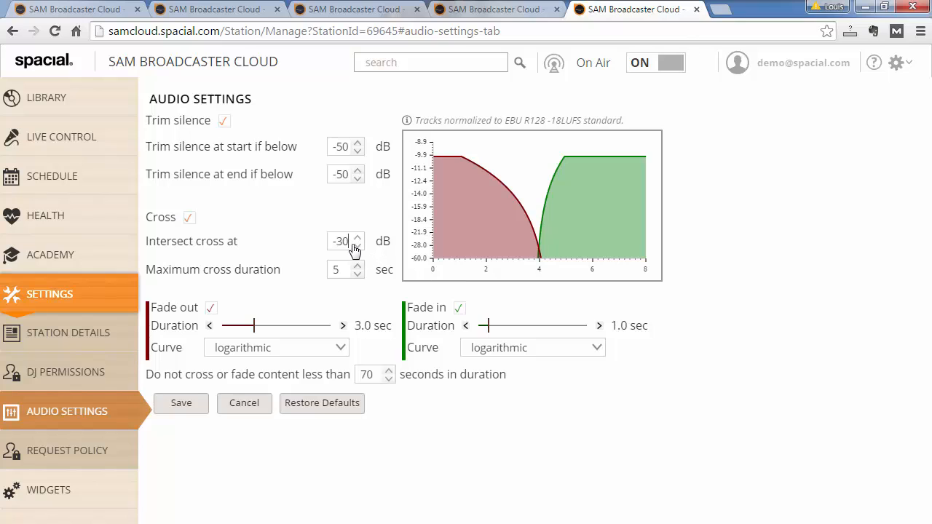
pyautogui.click(357, 237)
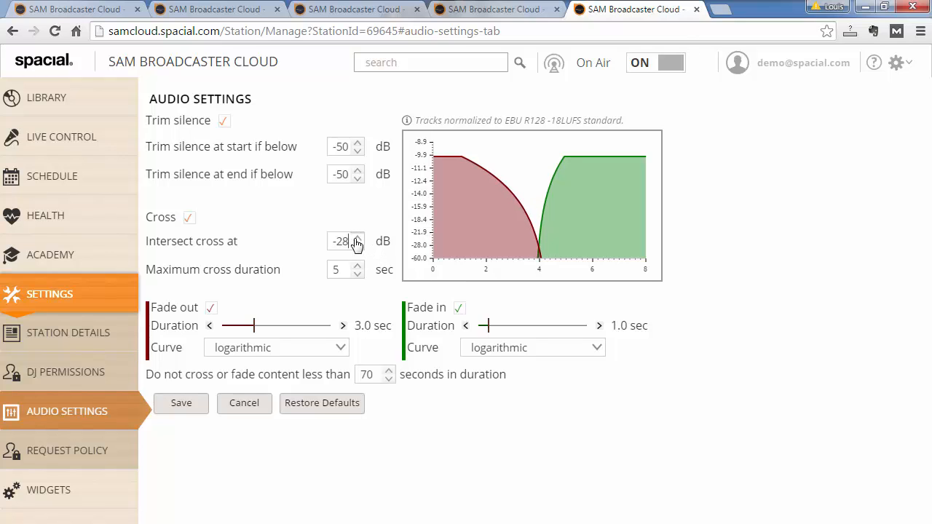
pyautogui.click(357, 237)
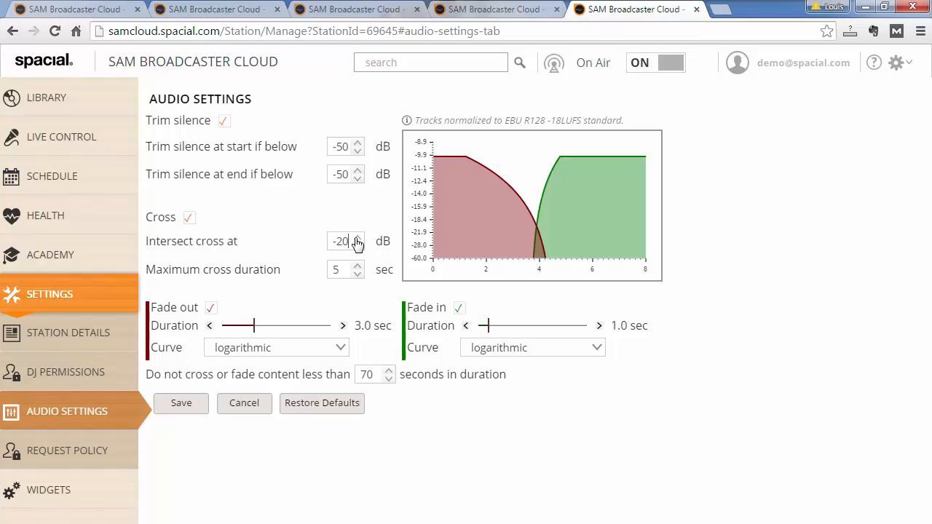
pyautogui.click(357, 237)
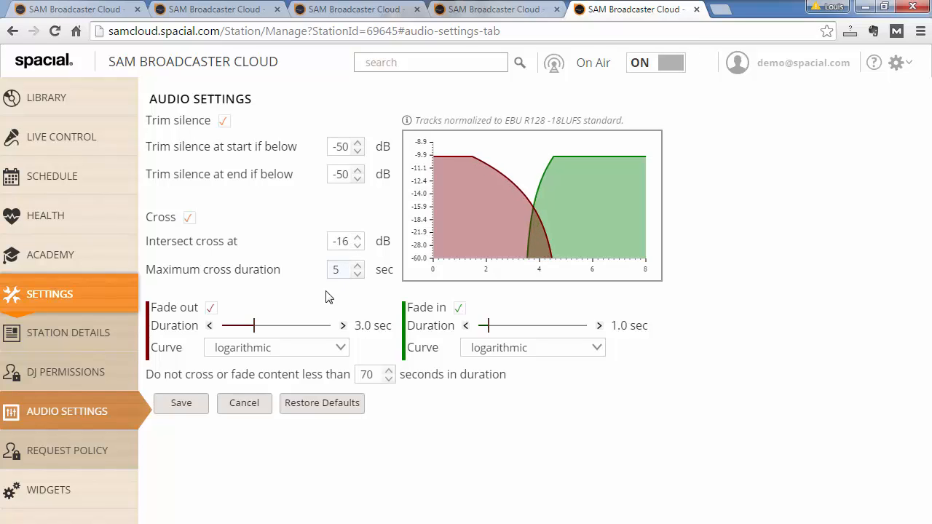
pyautogui.moveTo(357, 286)
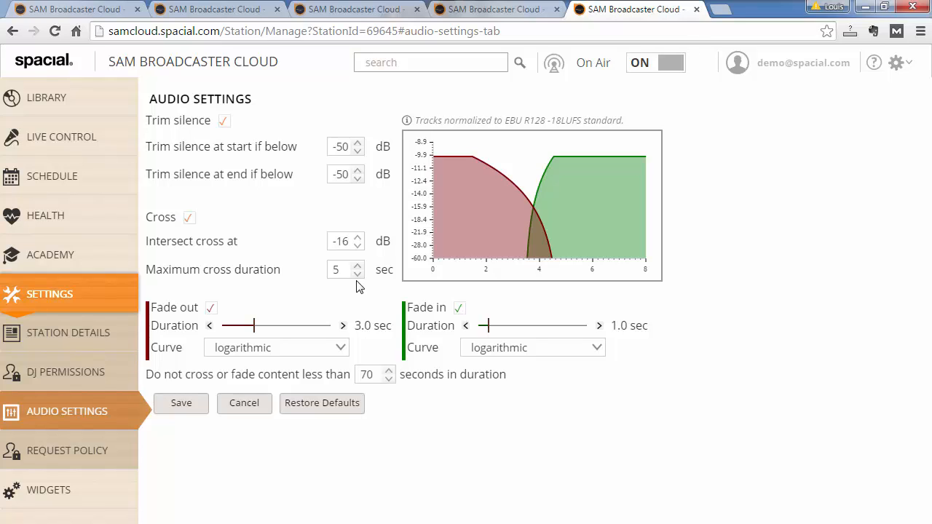
pyautogui.click(343, 241)
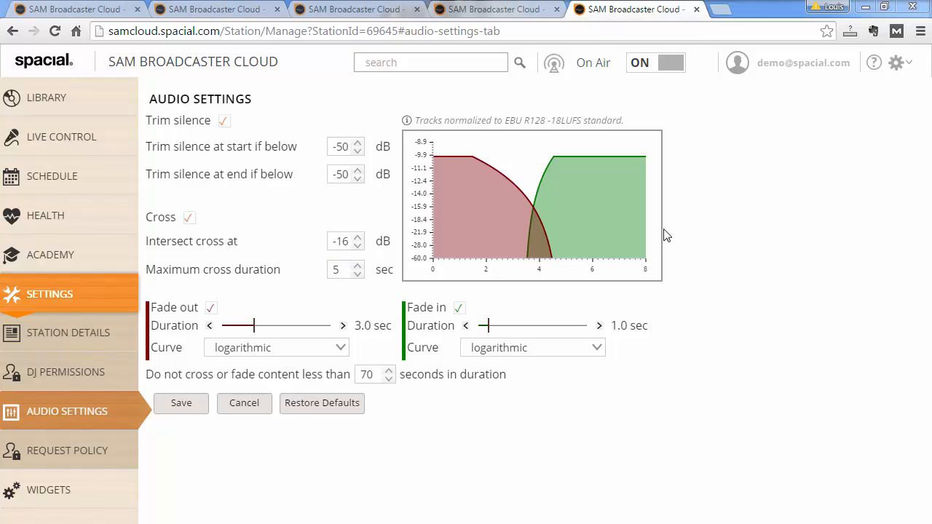
pyautogui.moveTo(652, 244)
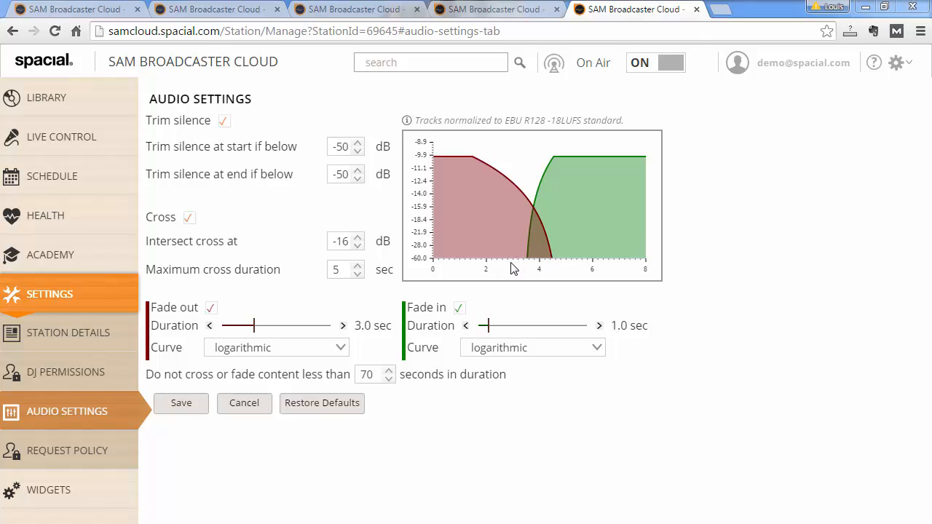
pyautogui.moveTo(247, 225)
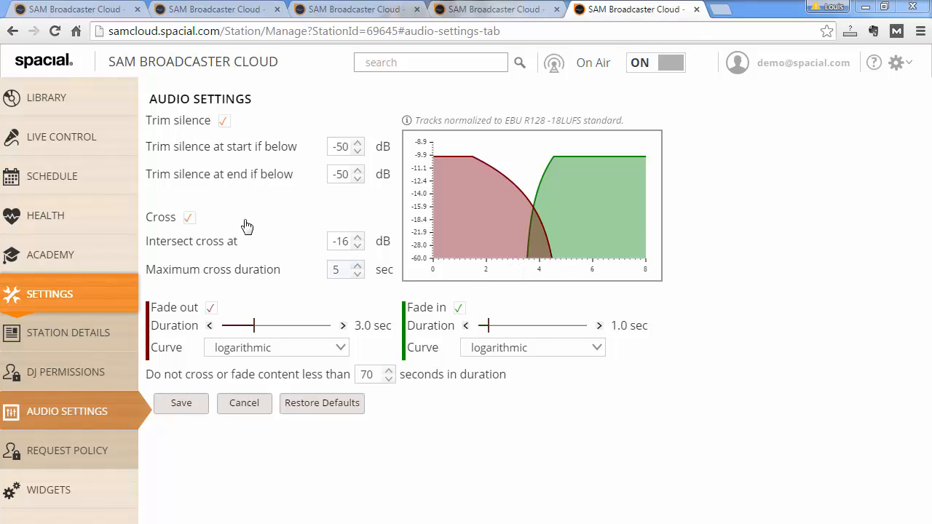
# Toggle the Cross checkbox off and back on so crossfading stays enabled.
pyautogui.click(188, 217)
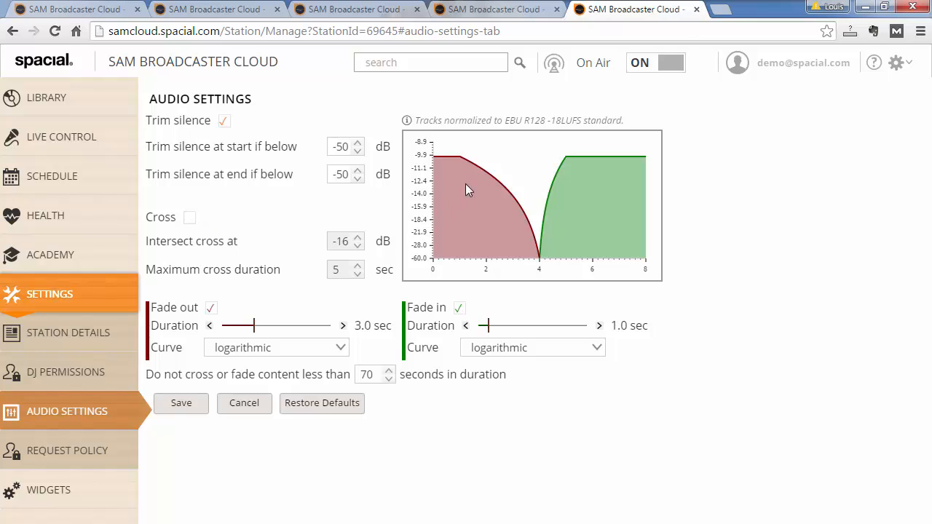
pyautogui.moveTo(430, 263)
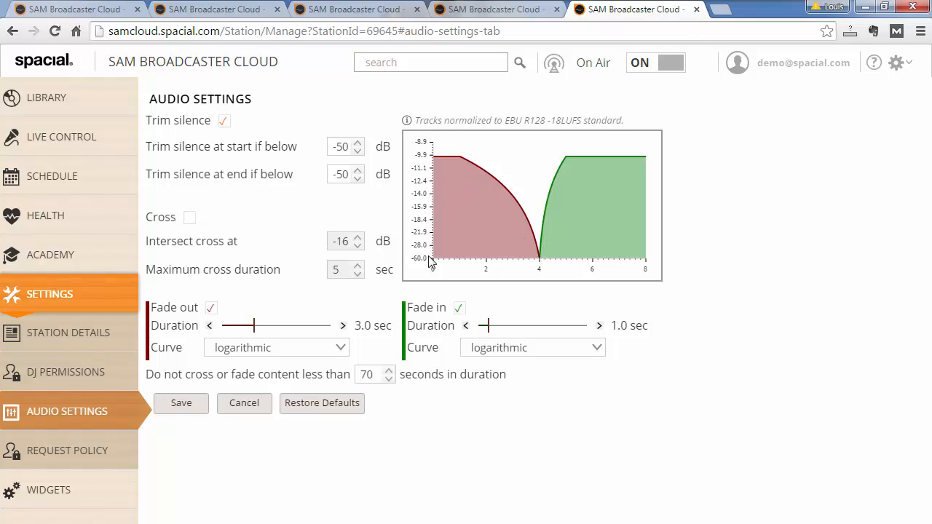
pyautogui.moveTo(204, 243)
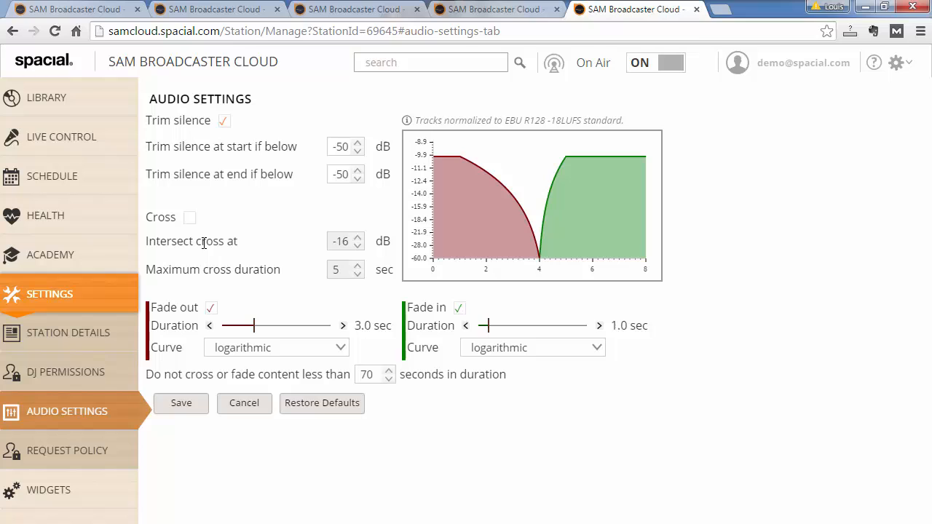
pyautogui.click(189, 217)
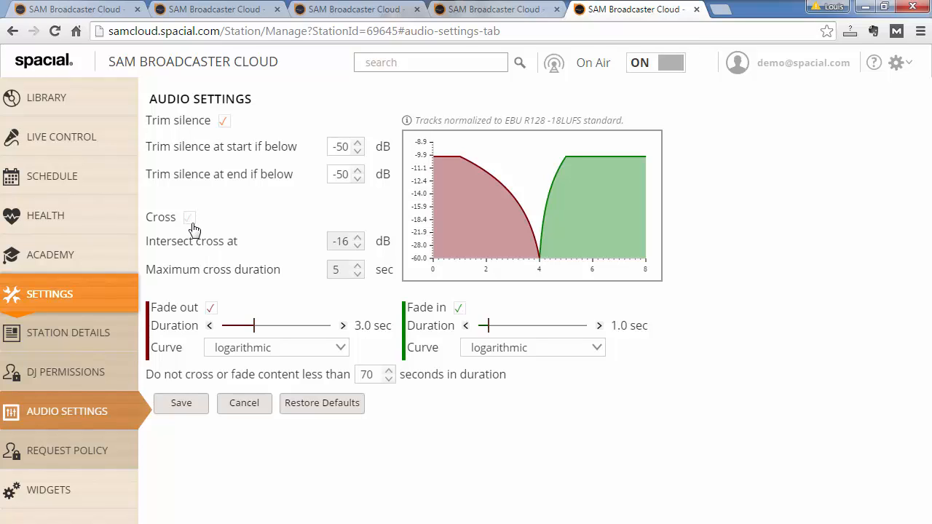
pyautogui.click(189, 217)
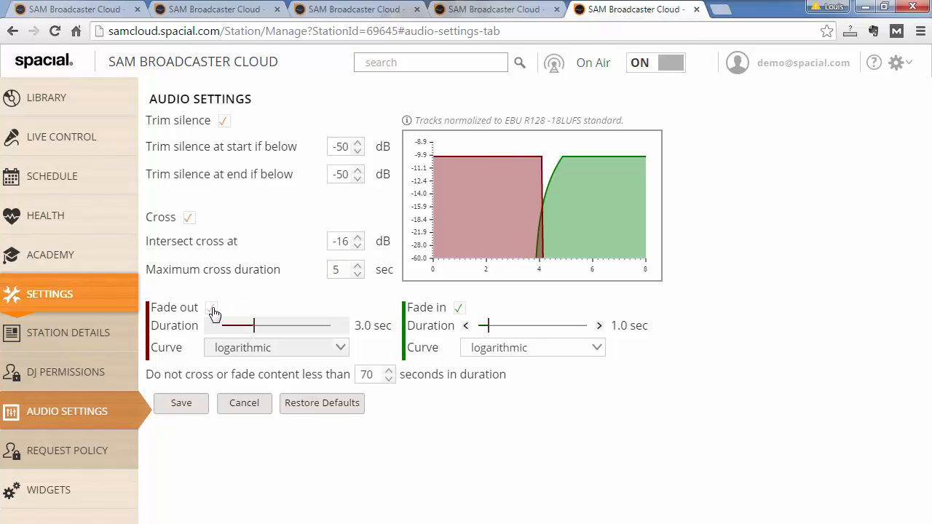
# Re-enable the station fade-out and lengthen its duration to 6.8 seconds.
pyautogui.click(211, 307)
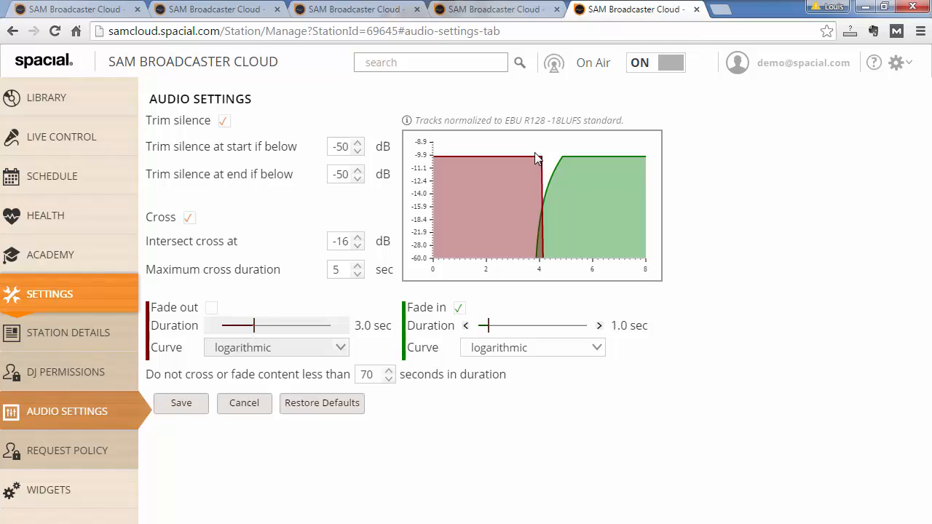
pyautogui.click(211, 306)
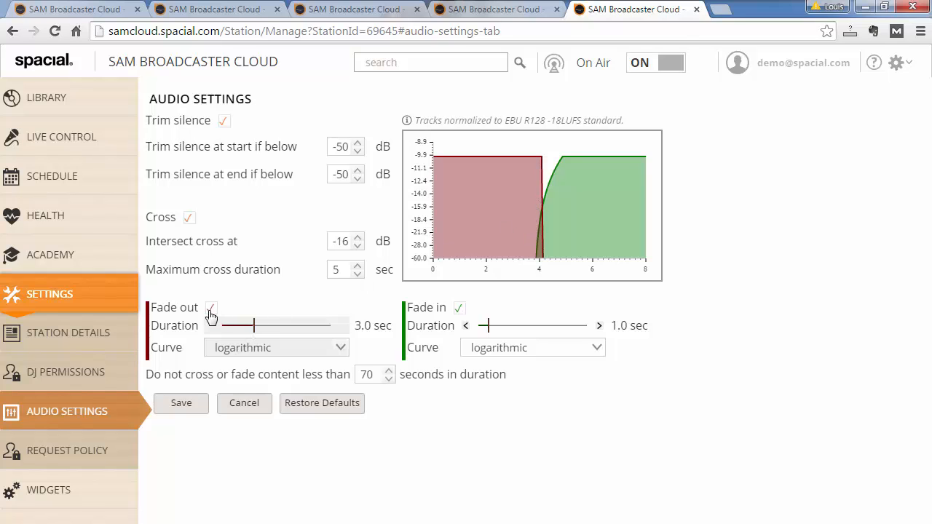
pyautogui.moveTo(255, 326); pyautogui.dragTo(277, 325)
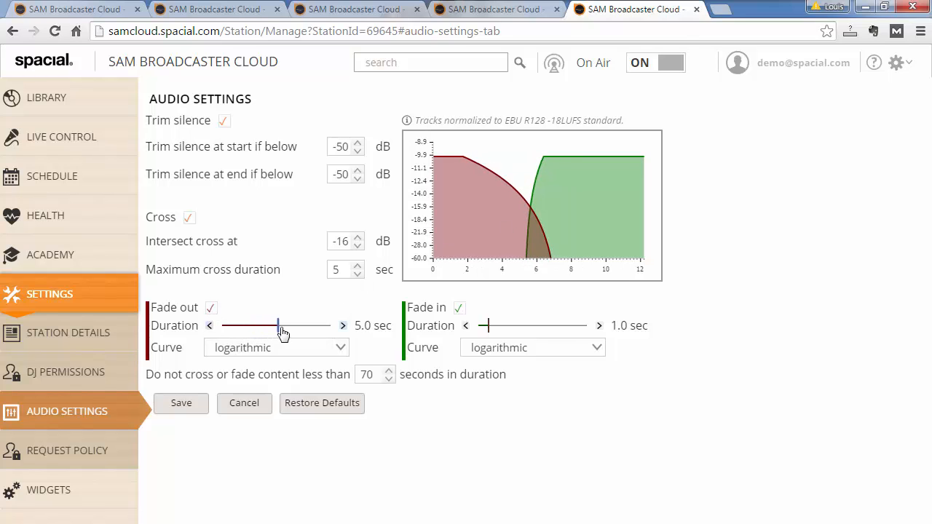
pyautogui.moveTo(277, 326); pyautogui.dragTo(295, 325)
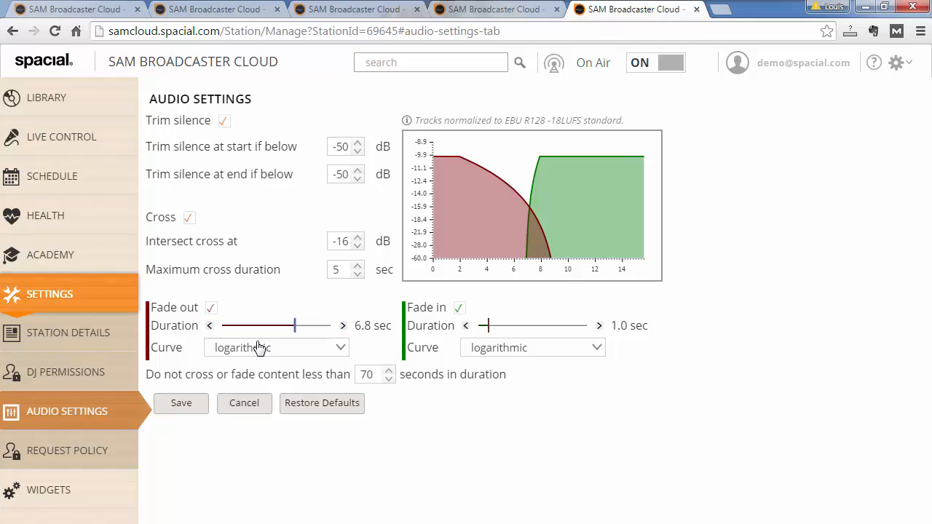
# Try the fade-out curve options, ending on exponential.
pyautogui.click(275, 348)
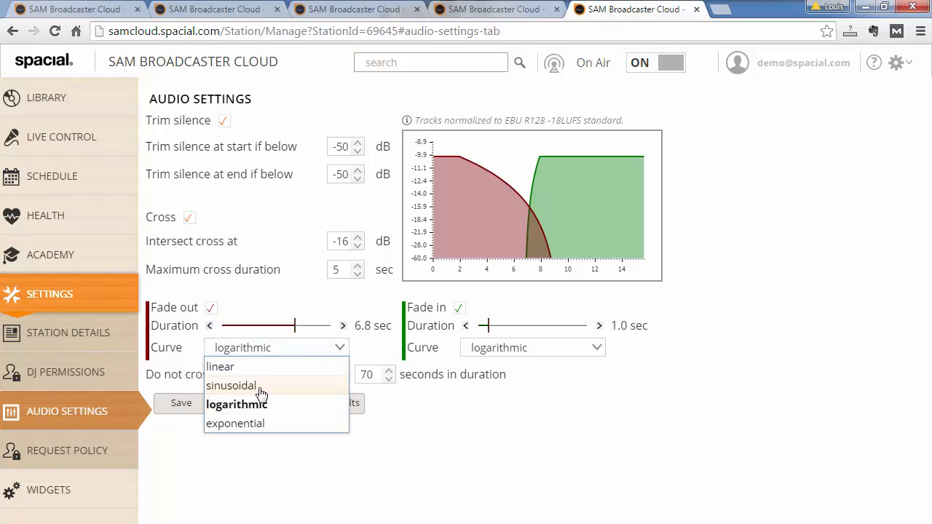
pyautogui.click(220, 366)
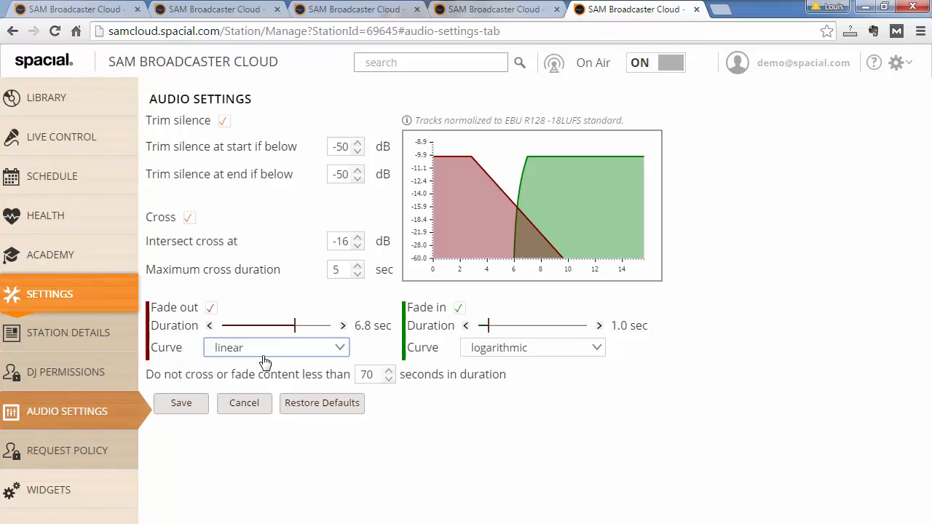
pyautogui.click(276, 347)
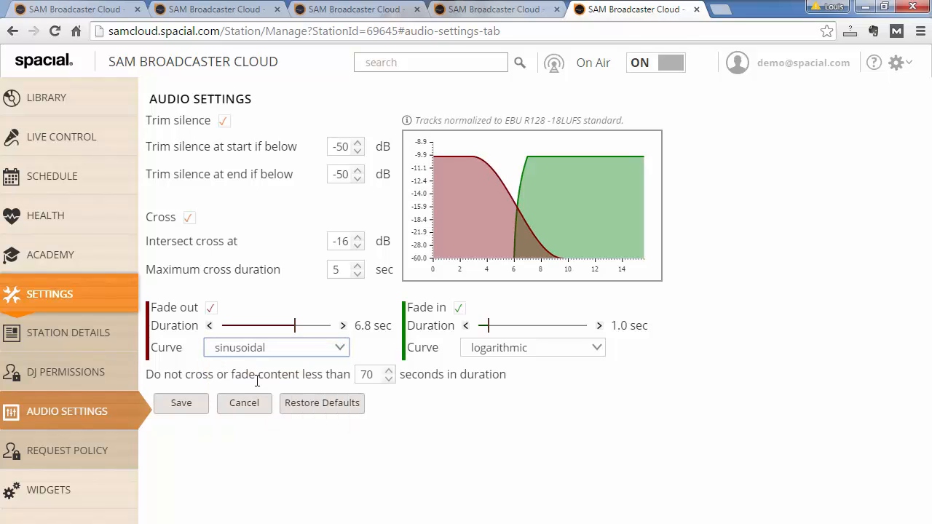
pyautogui.click(276, 348)
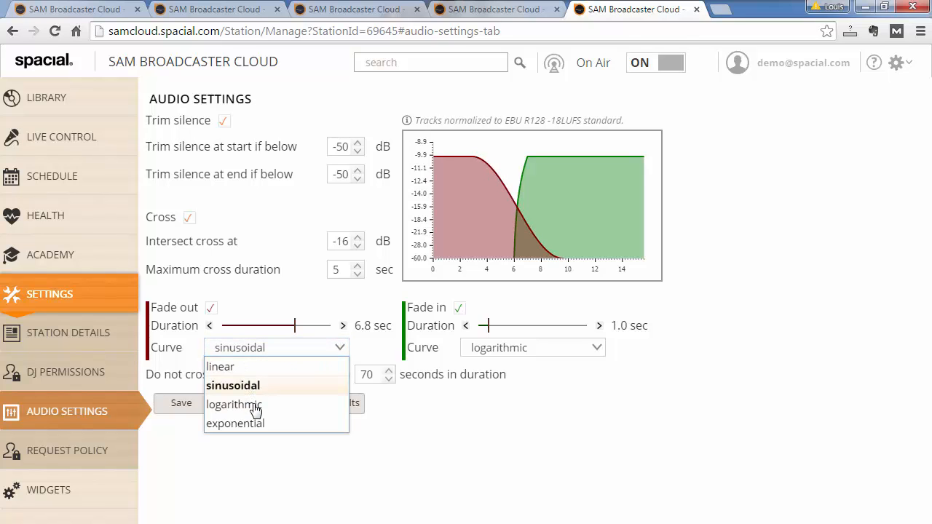
pyautogui.click(234, 404)
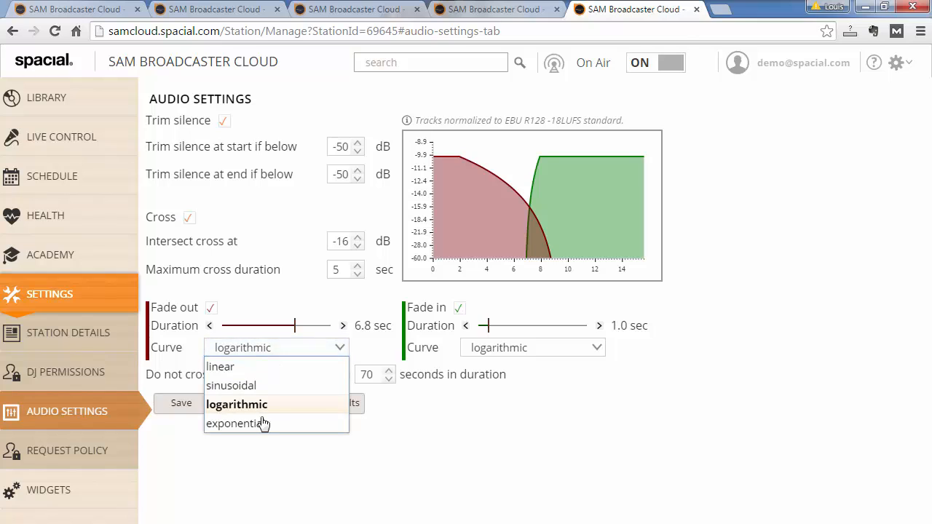
pyautogui.click(235, 423)
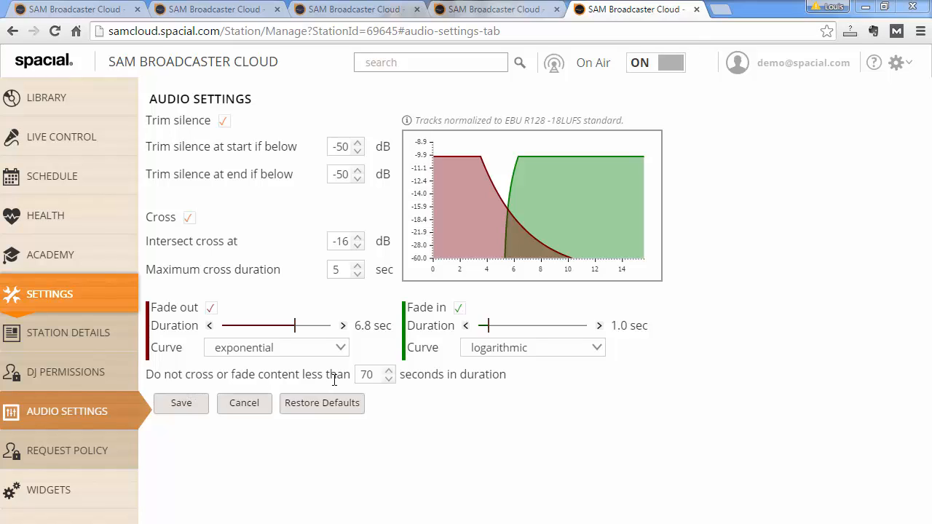
pyautogui.moveTo(509, 391)
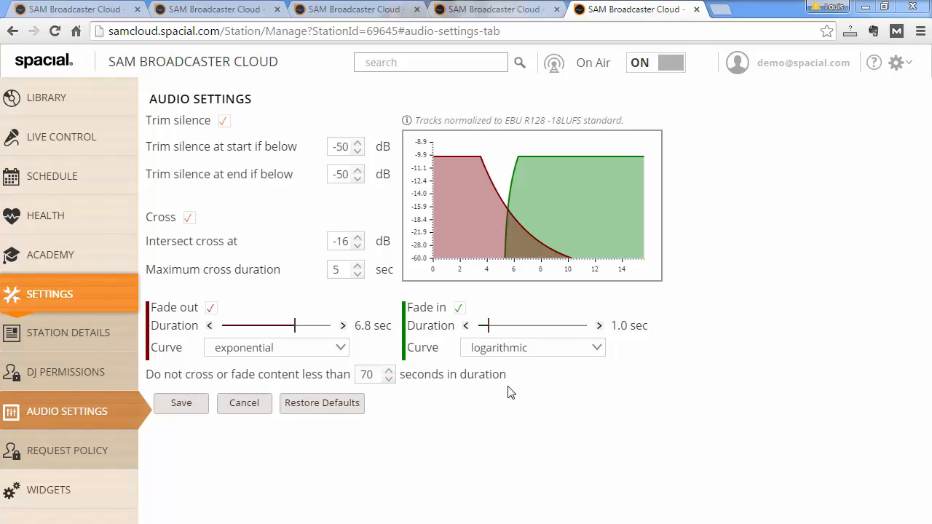
pyautogui.moveTo(428, 397)
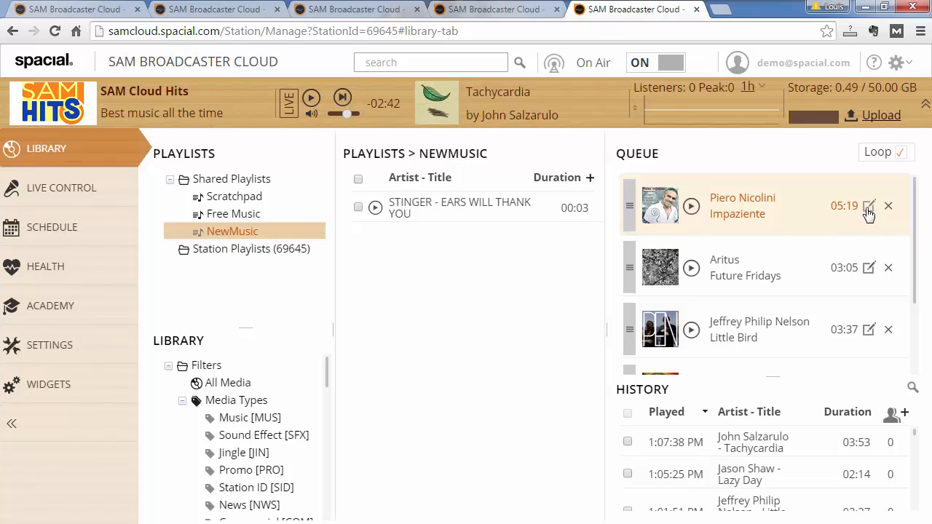
pyautogui.click(869, 206)
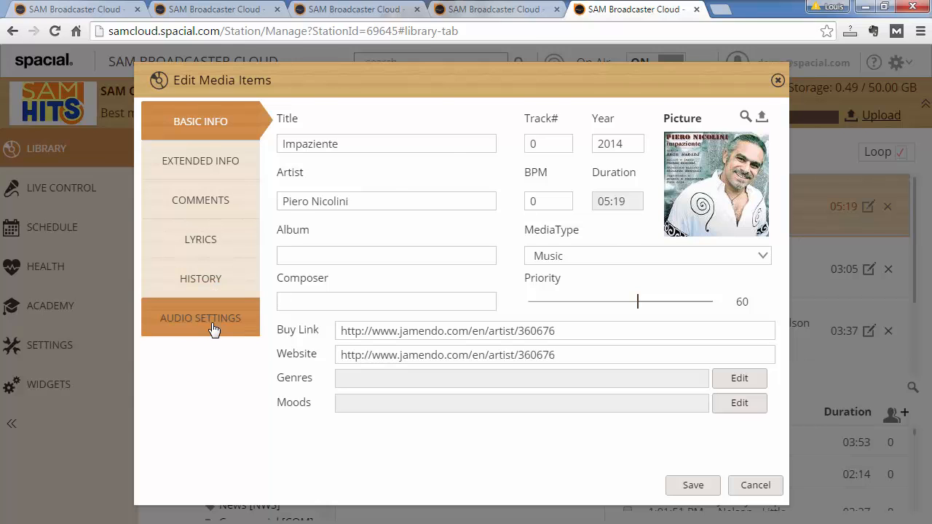
pyautogui.click(200, 318)
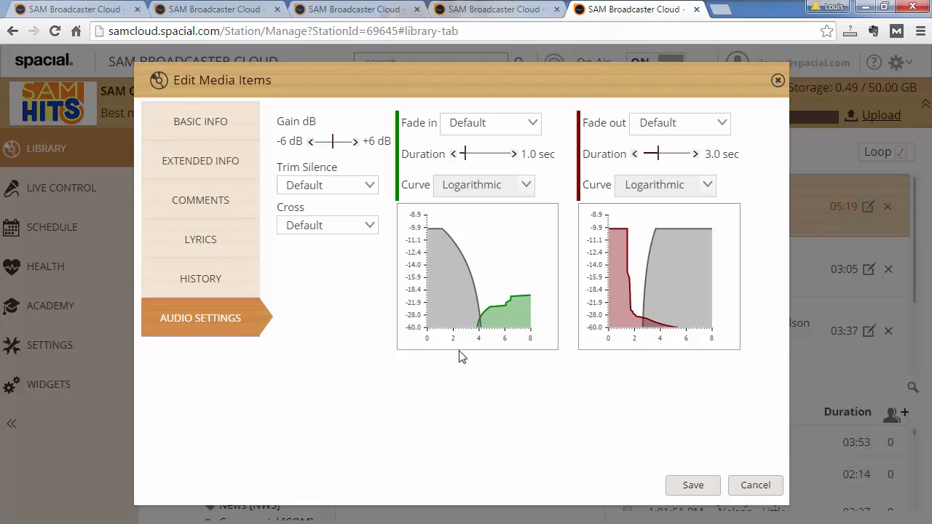
pyautogui.moveTo(479, 349)
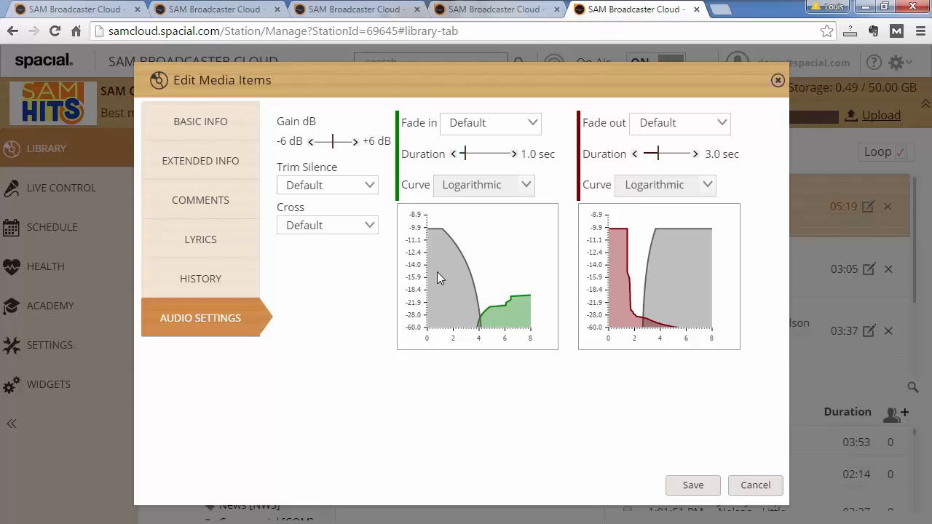
pyautogui.moveTo(460, 286)
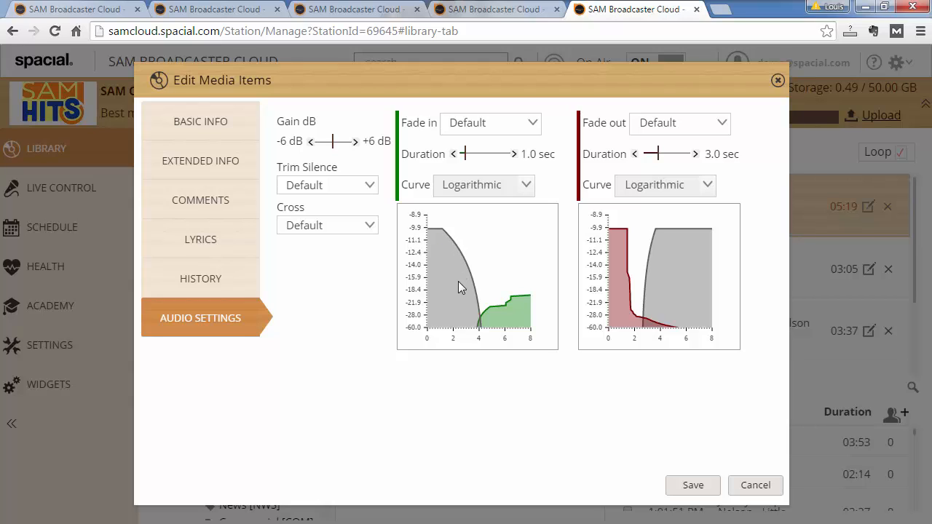
pyautogui.moveTo(678, 277)
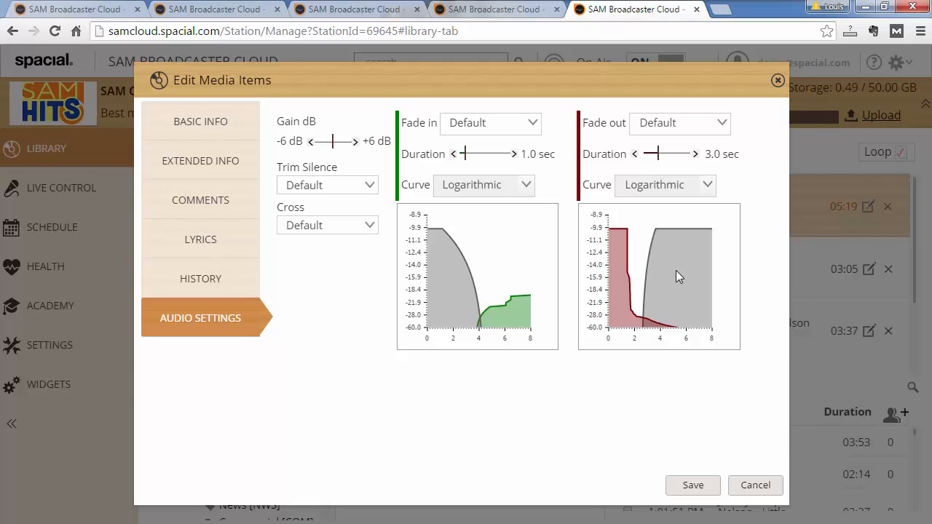
pyautogui.moveTo(448, 310)
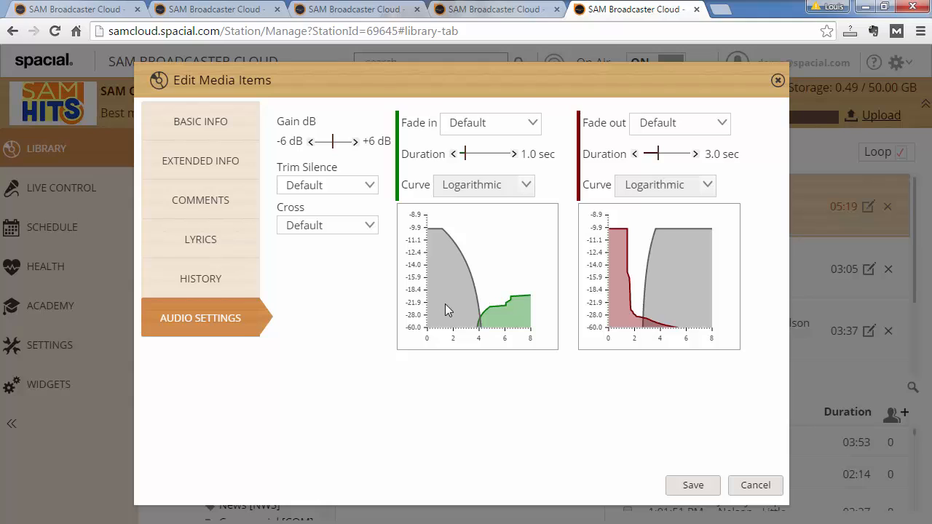
pyautogui.moveTo(462, 316)
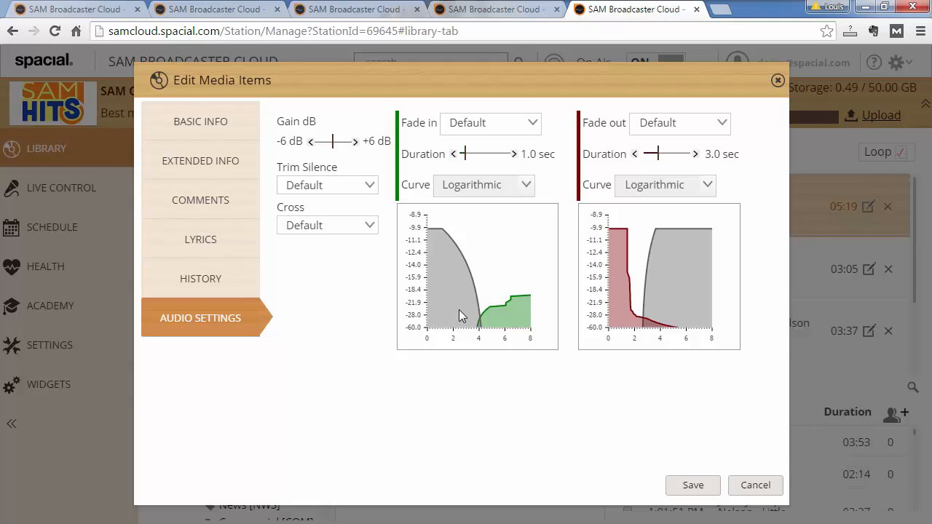
pyautogui.moveTo(517, 318)
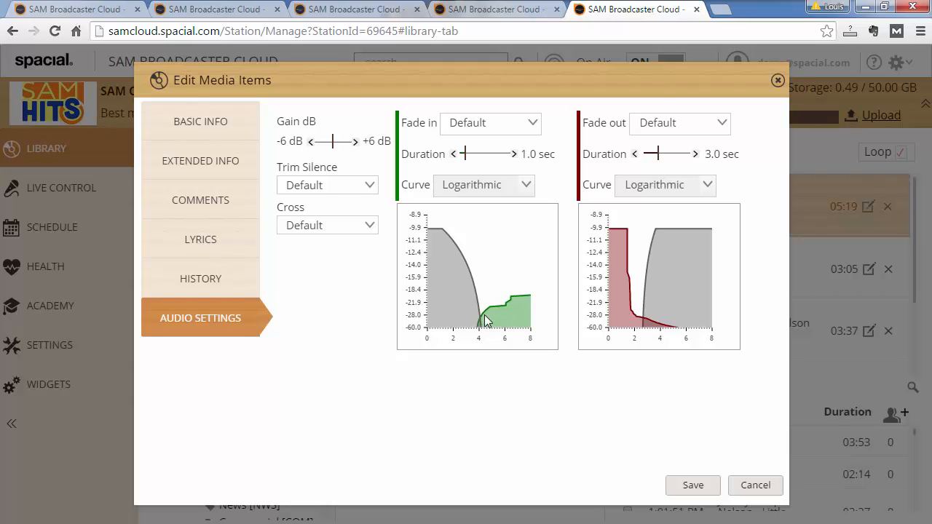
pyautogui.moveTo(602, 253)
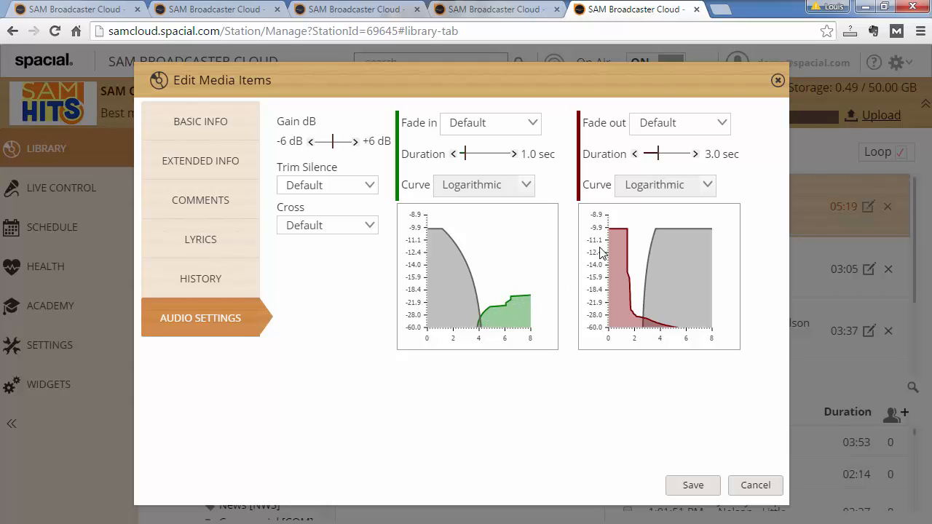
pyautogui.moveTo(647, 323)
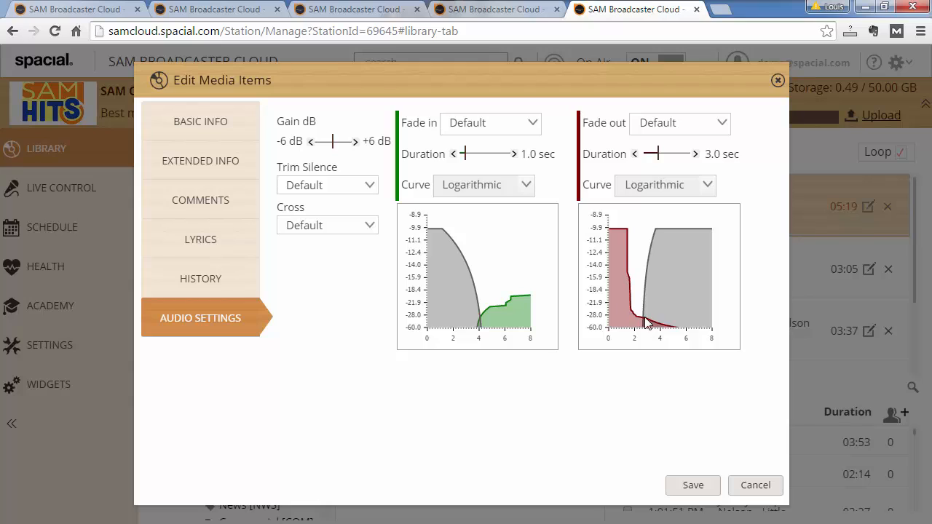
pyautogui.moveTo(557, 298)
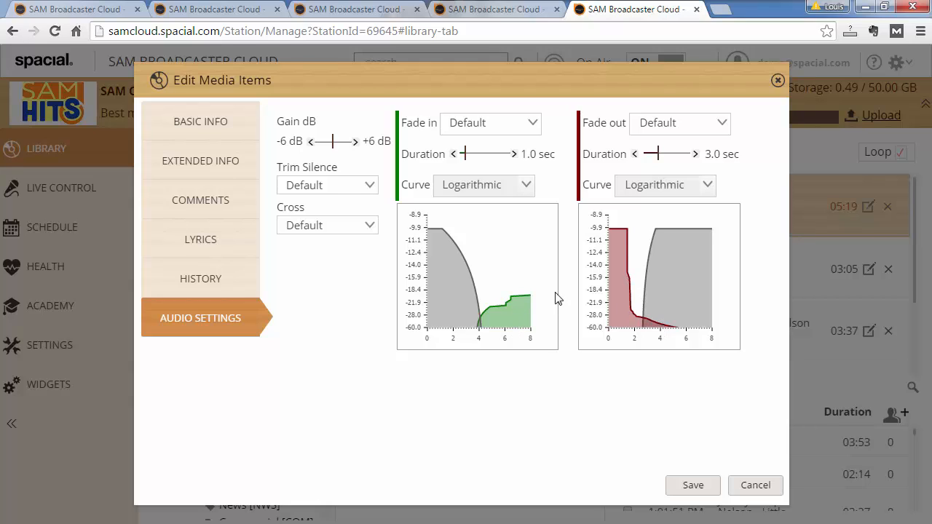
pyautogui.moveTo(548, 286)
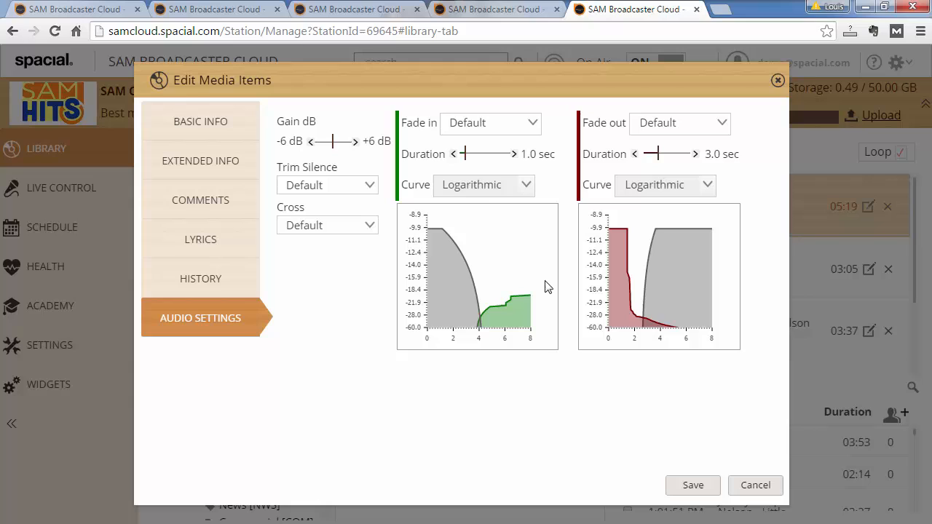
# Force this track's fade-in on and drag its duration to 6.6 seconds.
pyautogui.click(490, 122)
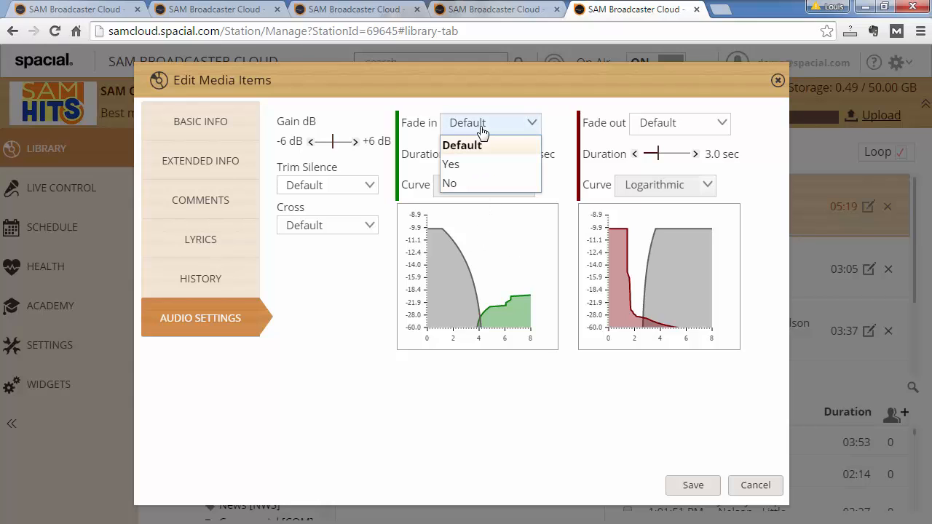
pyautogui.click(449, 183)
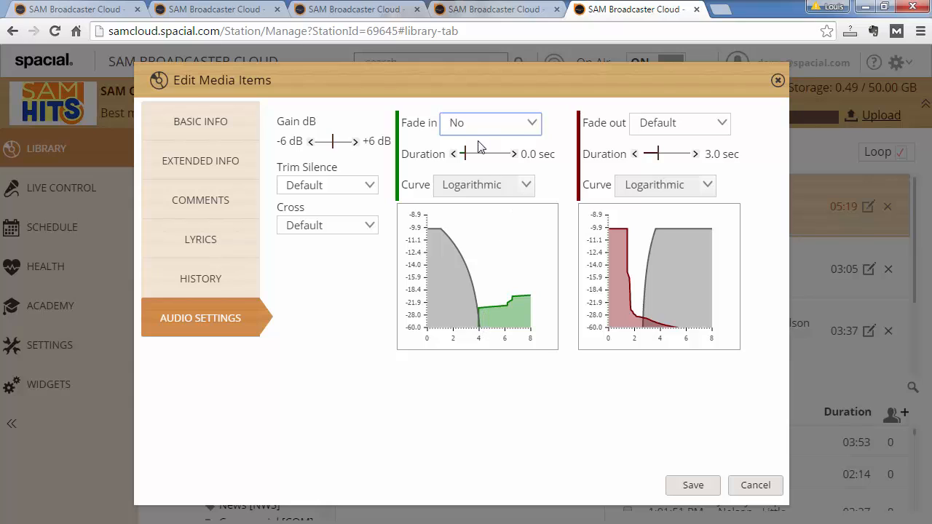
pyautogui.click(490, 123)
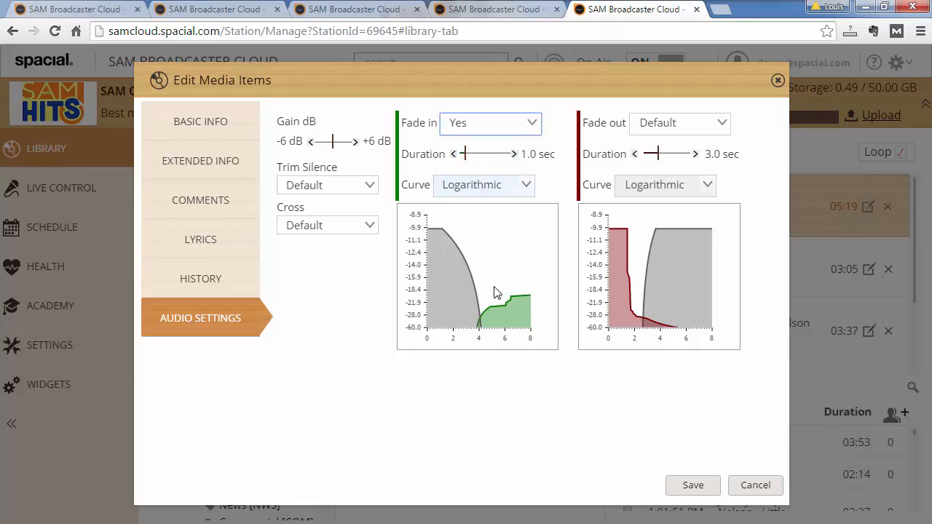
pyautogui.moveTo(492, 315)
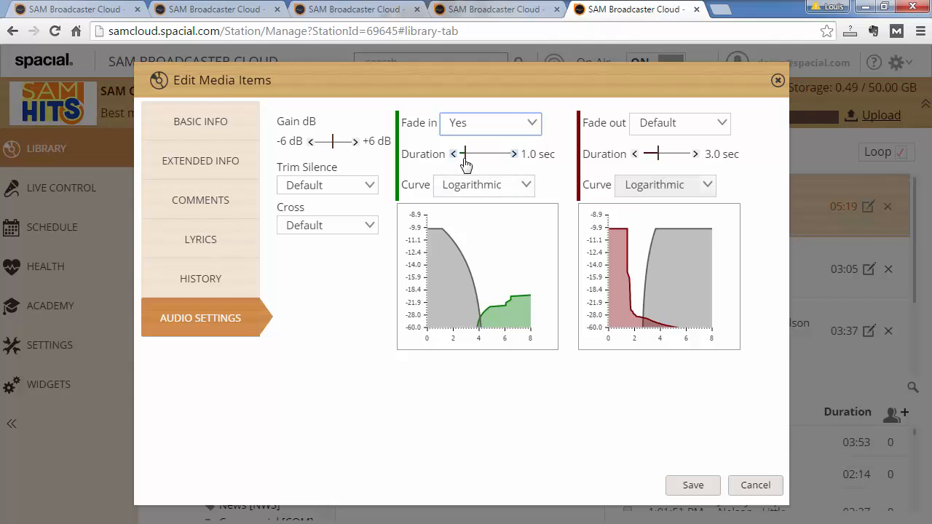
pyautogui.moveTo(464, 154); pyautogui.dragTo(486, 153)
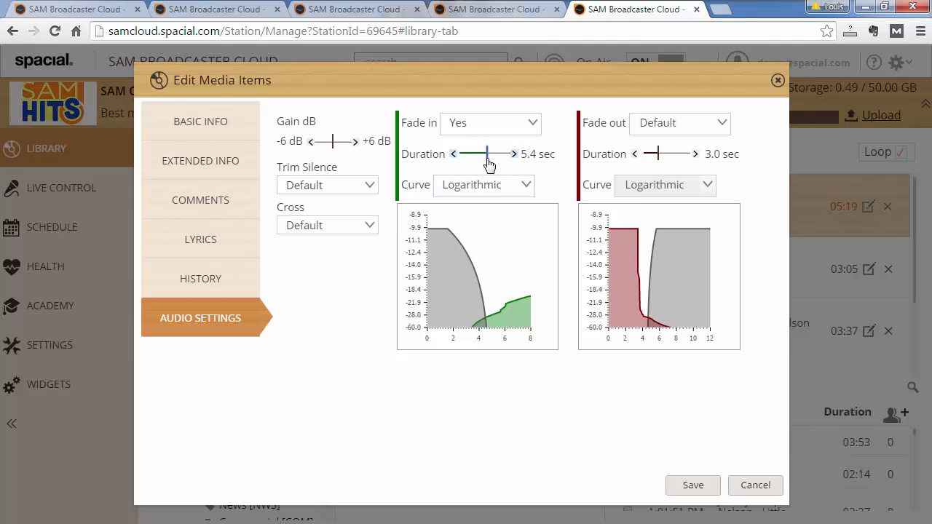
pyautogui.moveTo(486, 154); pyautogui.dragTo(496, 154)
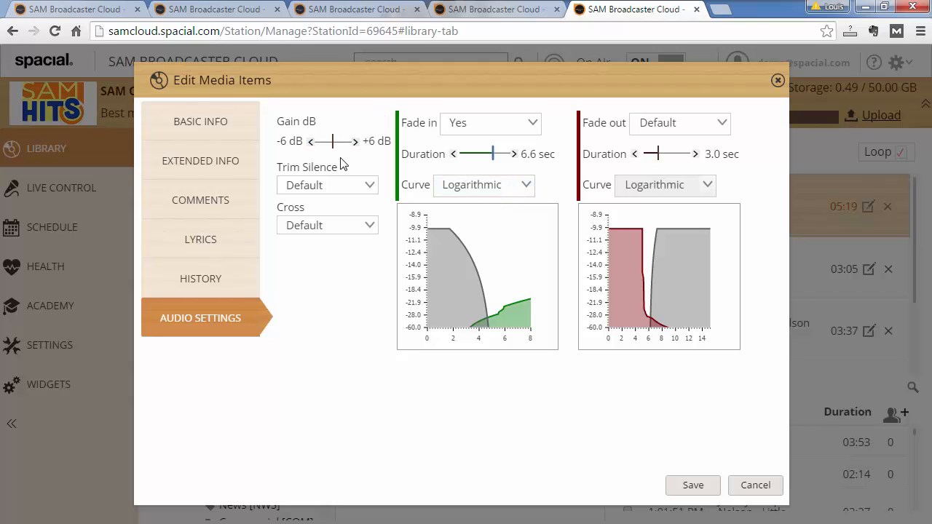
pyautogui.moveTo(355, 146)
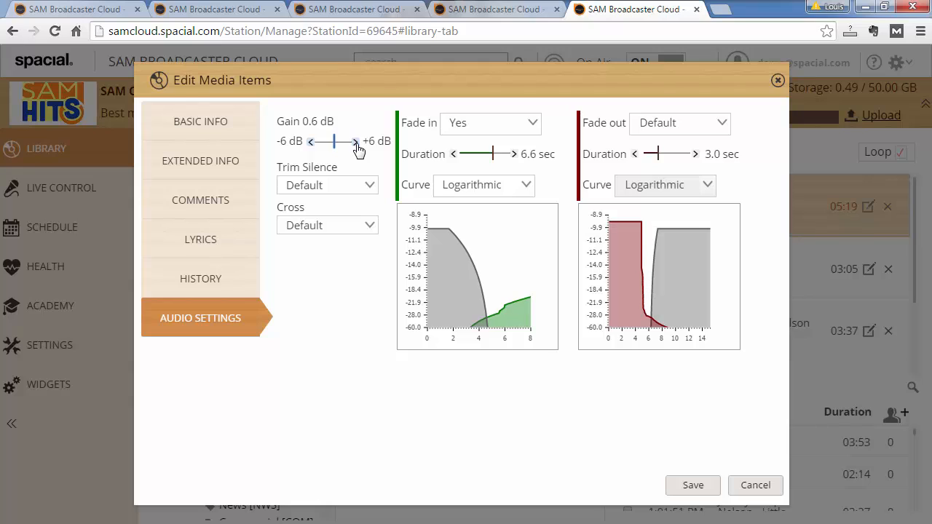
# Nudge the track's Gain slider up to 0.9 dB.
pyautogui.moveTo(335, 141); pyautogui.dragTo(343, 140)
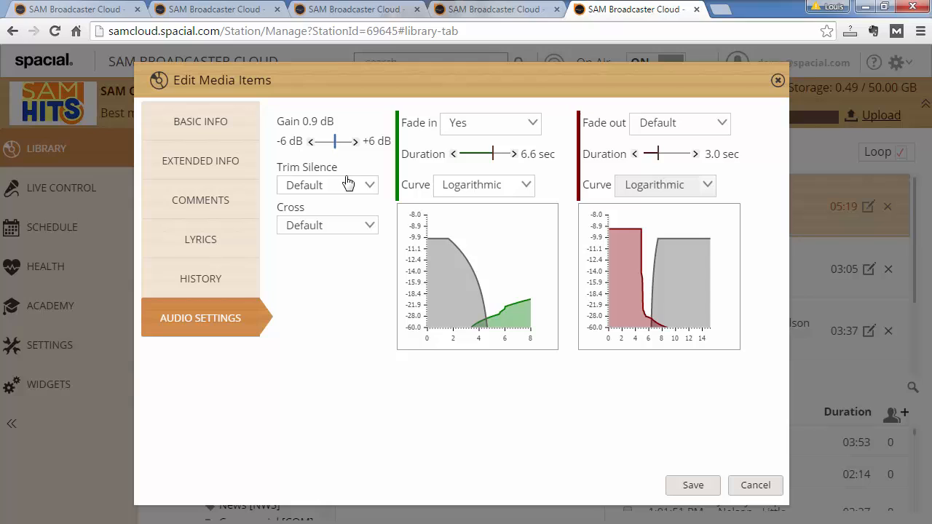
# Set this track's Trim Silence to No and Cross to Yes.
pyautogui.click(326, 184)
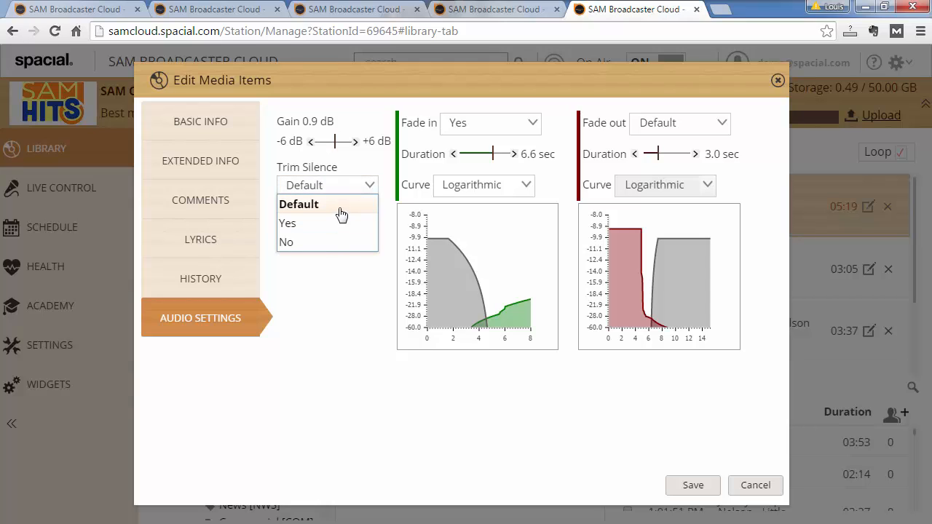
pyautogui.moveTo(339, 223)
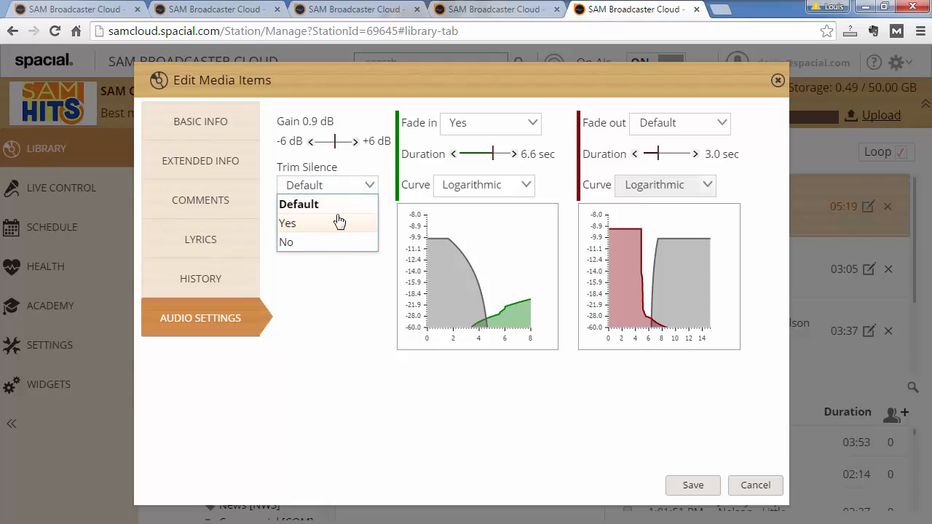
pyautogui.click(287, 242)
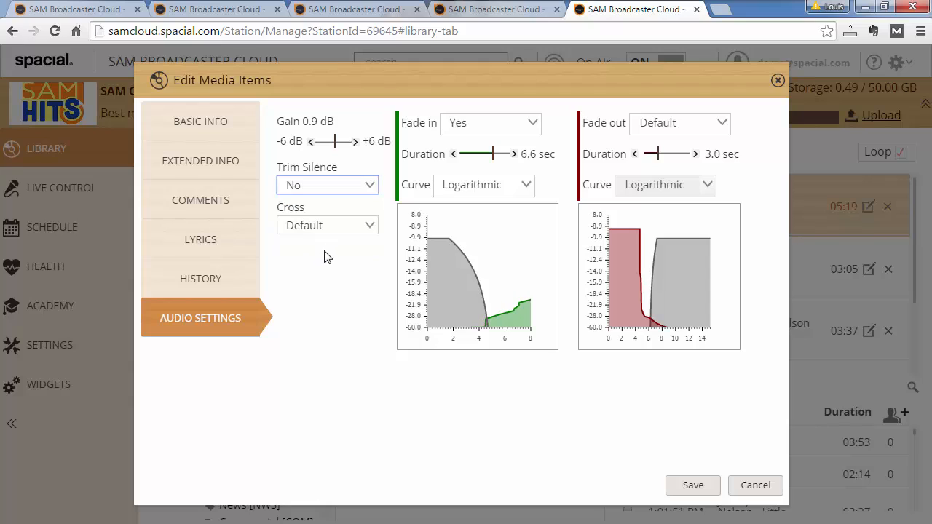
pyautogui.click(327, 224)
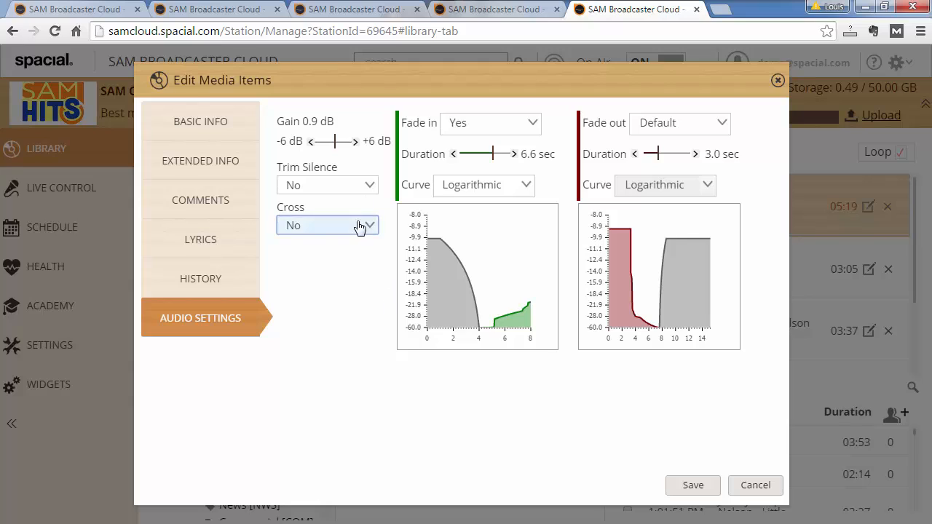
pyautogui.click(327, 225)
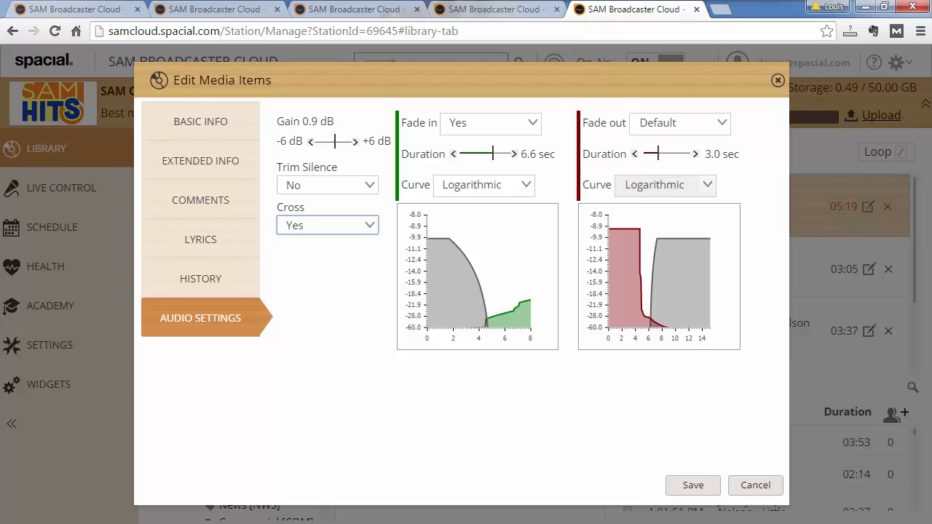
pyautogui.click(755, 485)
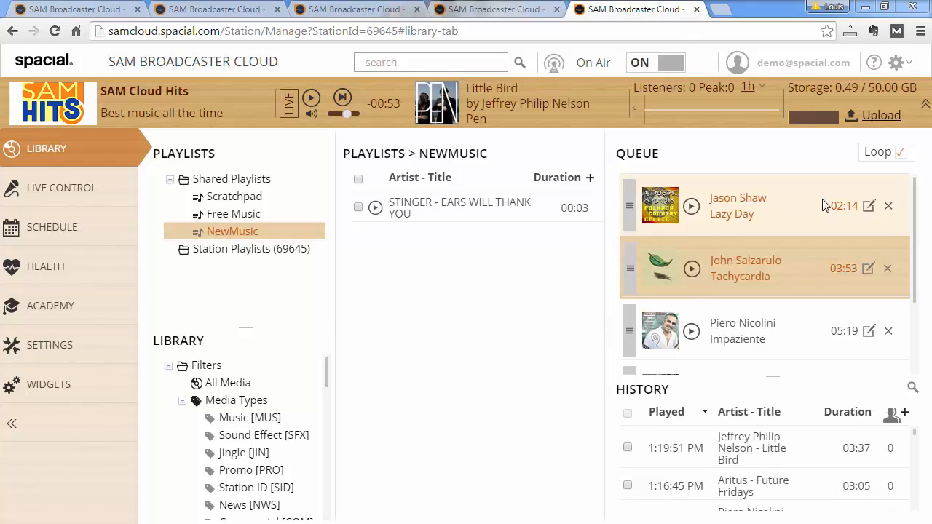
pyautogui.moveTo(737, 268)
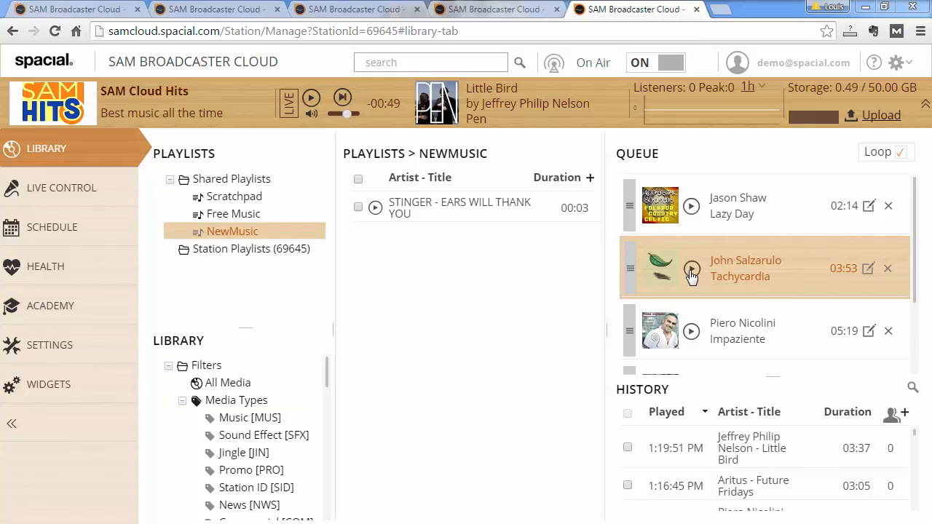
pyautogui.moveTo(691, 268)
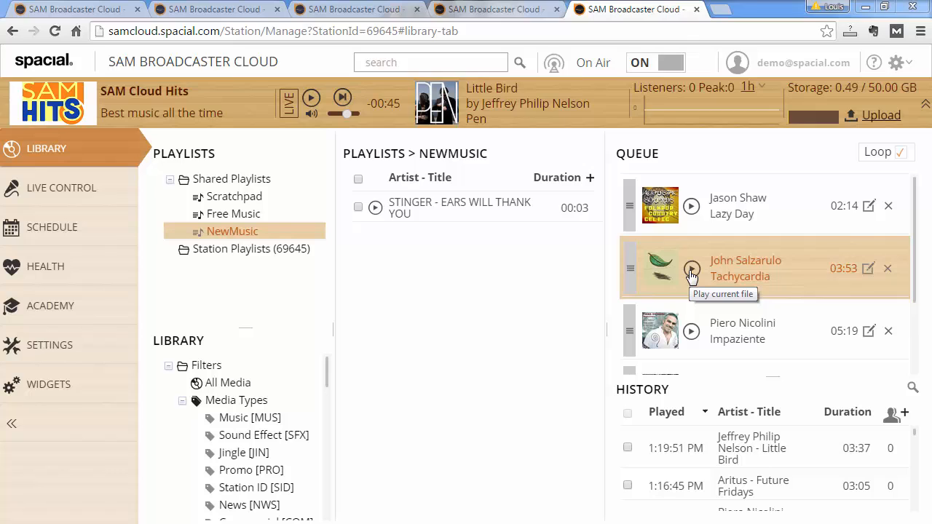
# Play Tachycardia by John Salzarulo from the Queue.
pyautogui.click(691, 268)
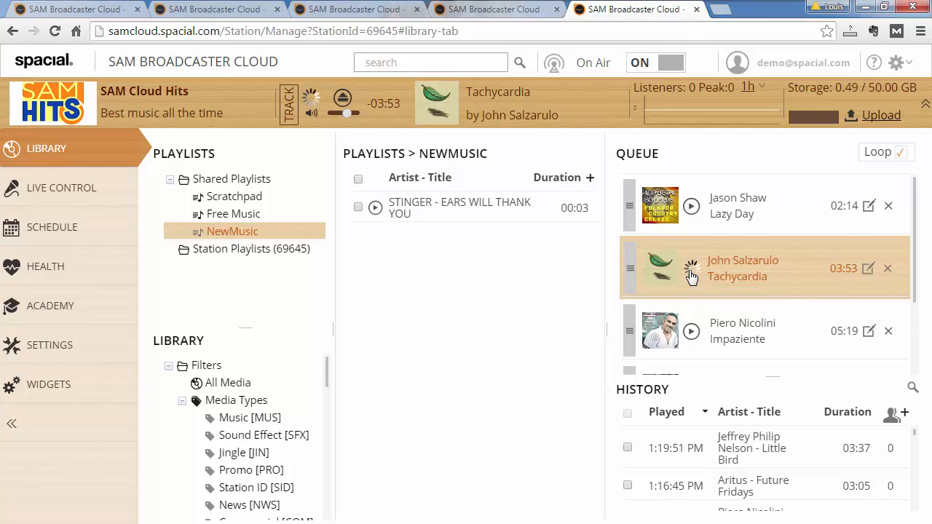
pyautogui.click(690, 268)
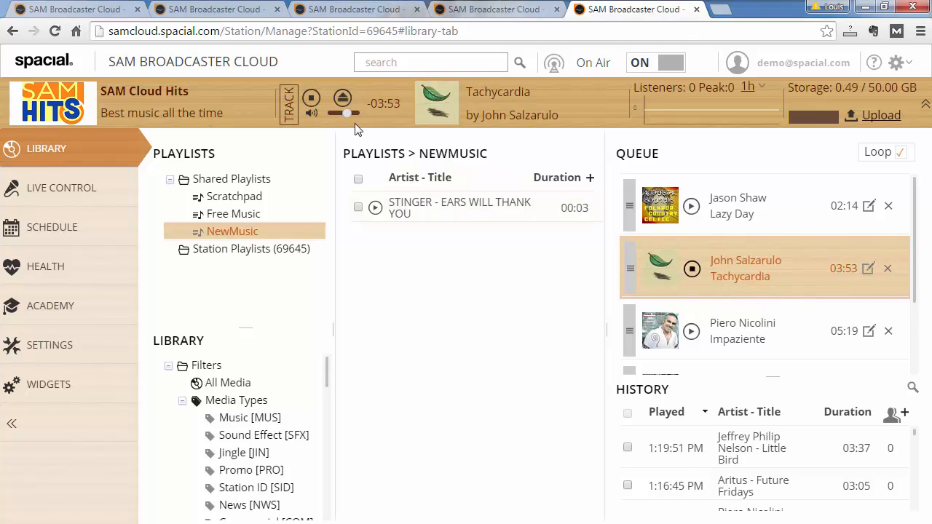